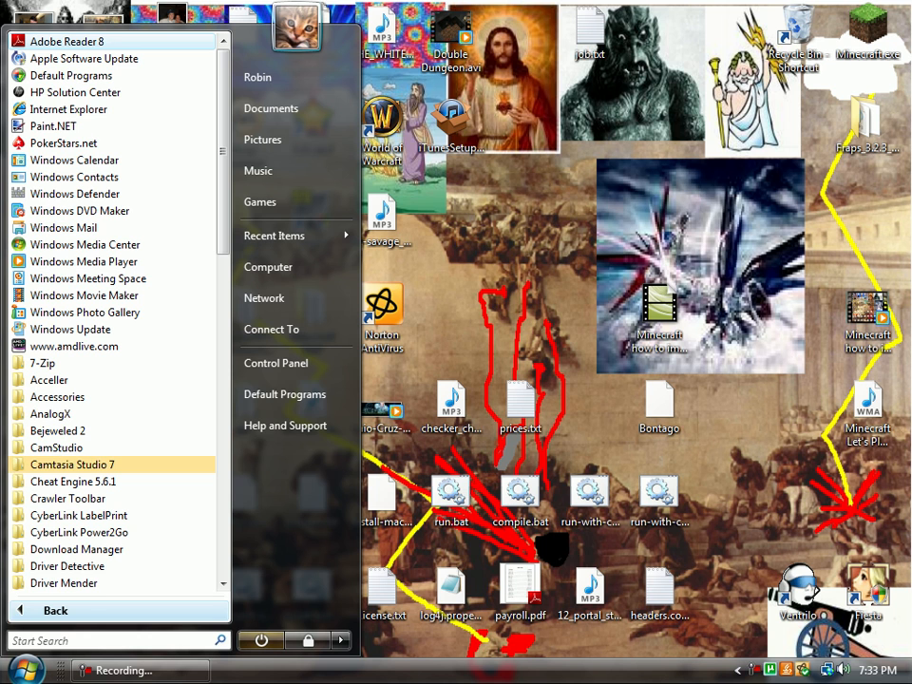
Step: Go to %appdata%, open .minecraft then saves, and select all world folders
type("%")
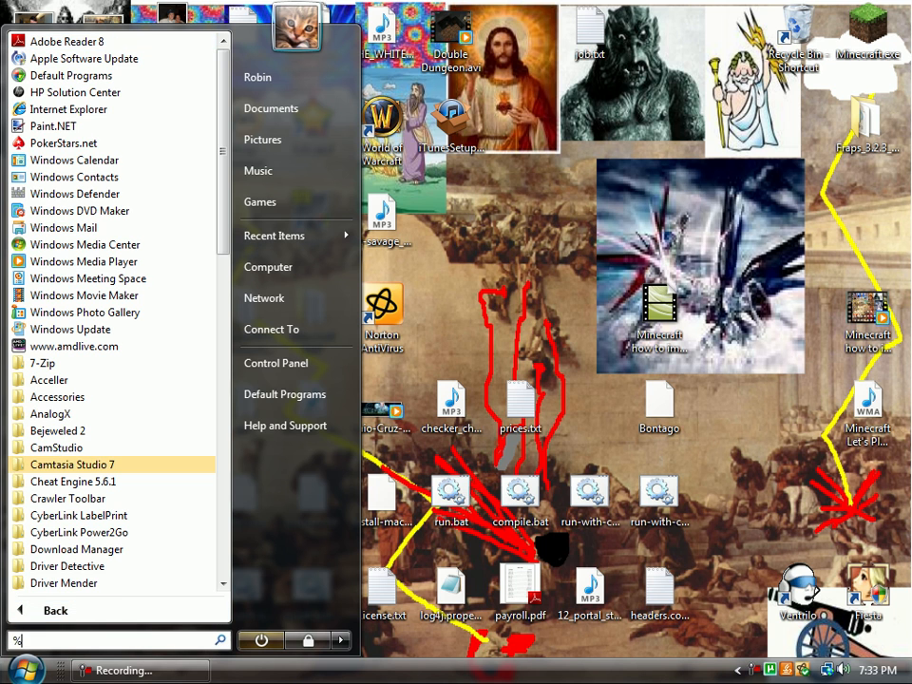
type("appdata%")
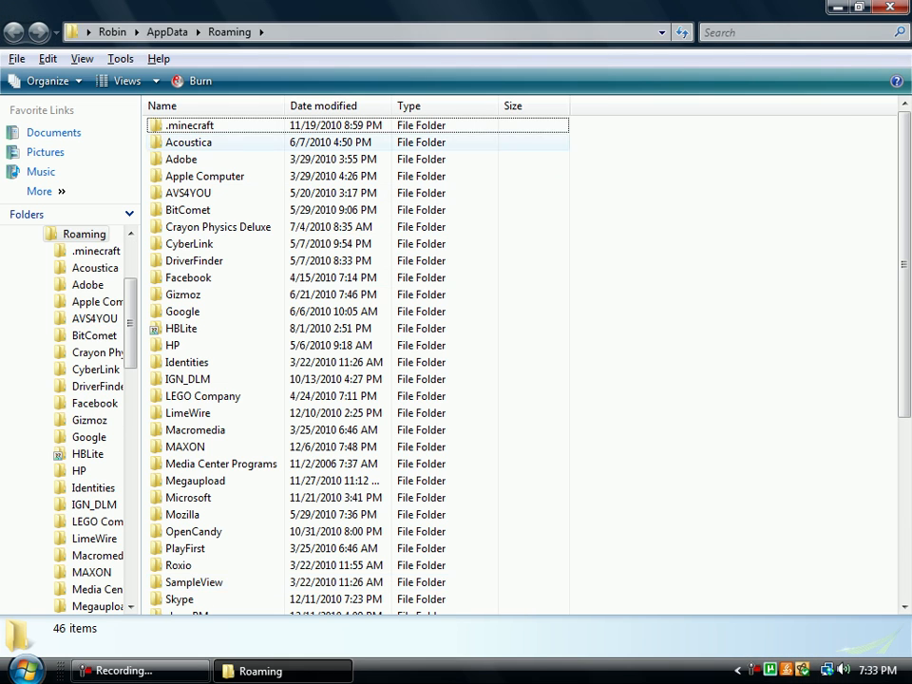
left_click(218, 226)
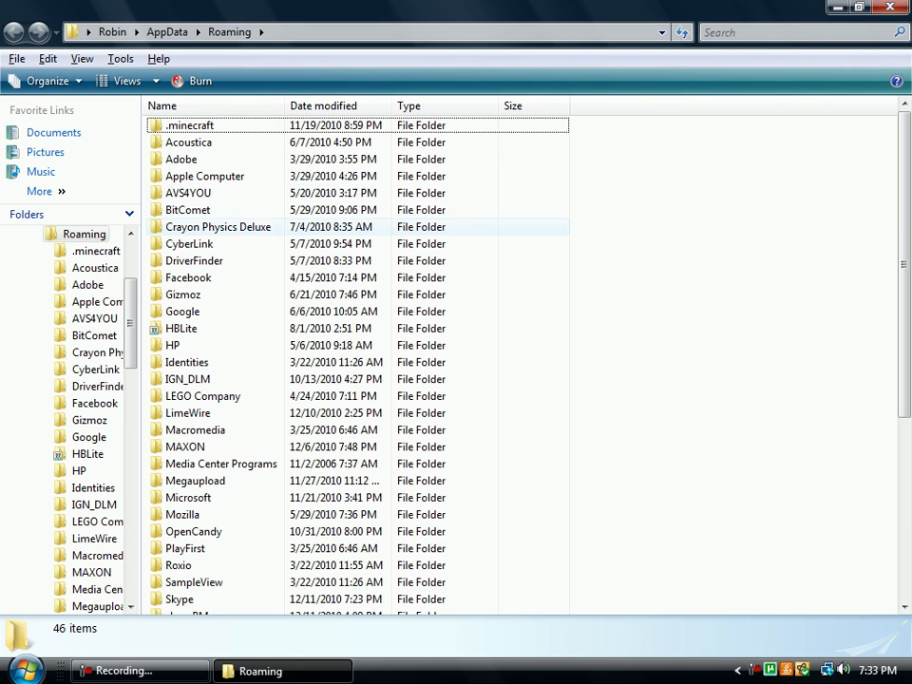
double_click(189, 125)
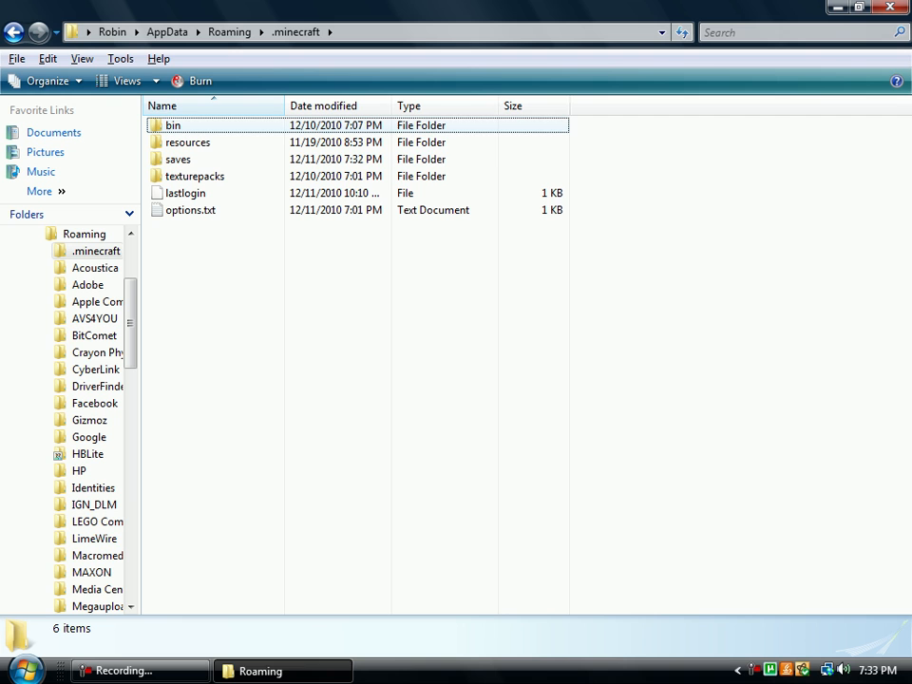
double_click(178, 158)
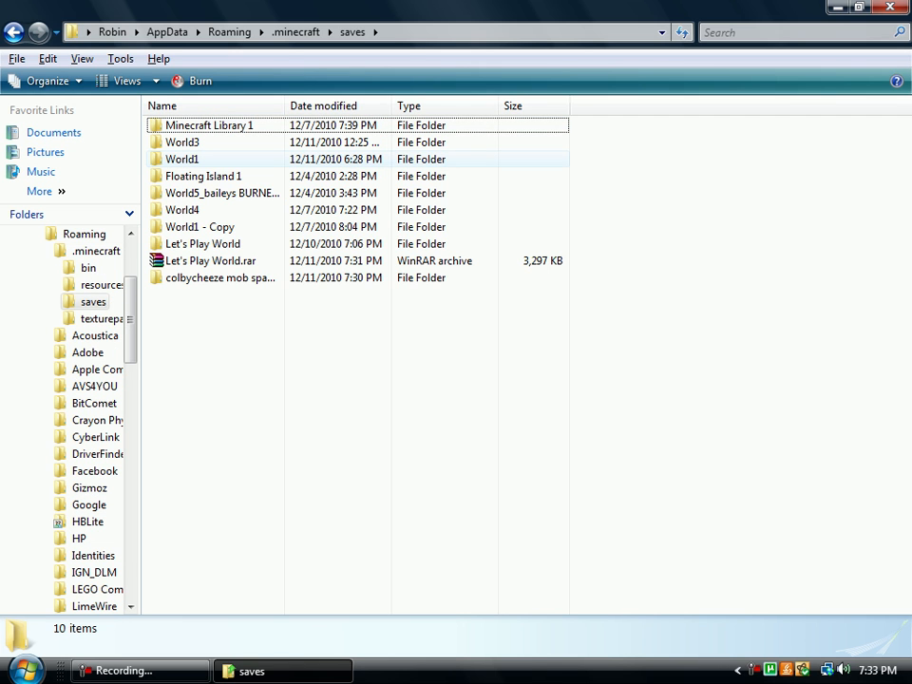
key("ctrl+a")
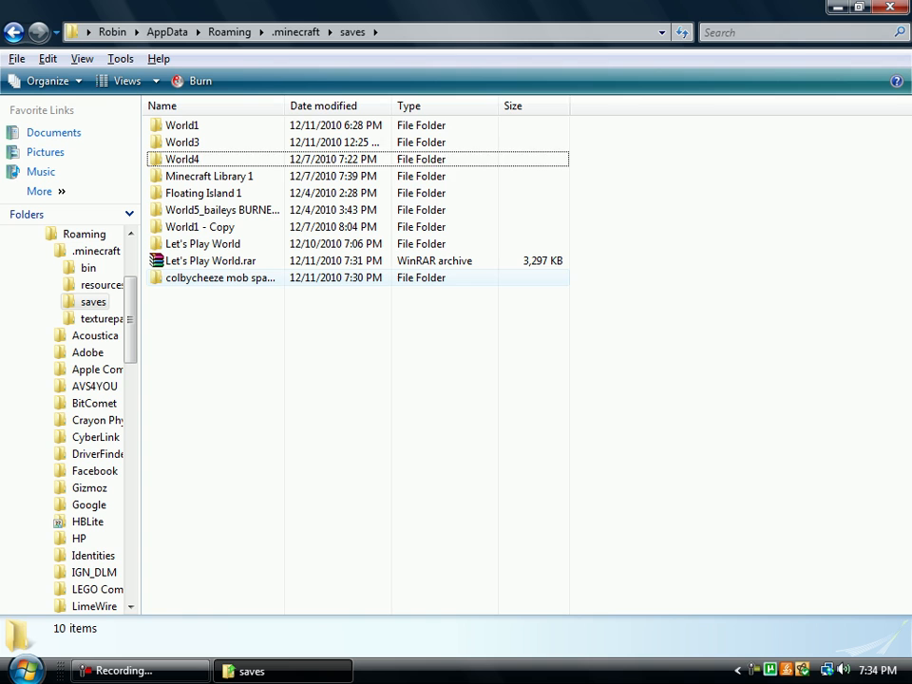
Step: Minimize the Minecraft saves window to reveal the desktop
left_click(220, 278)
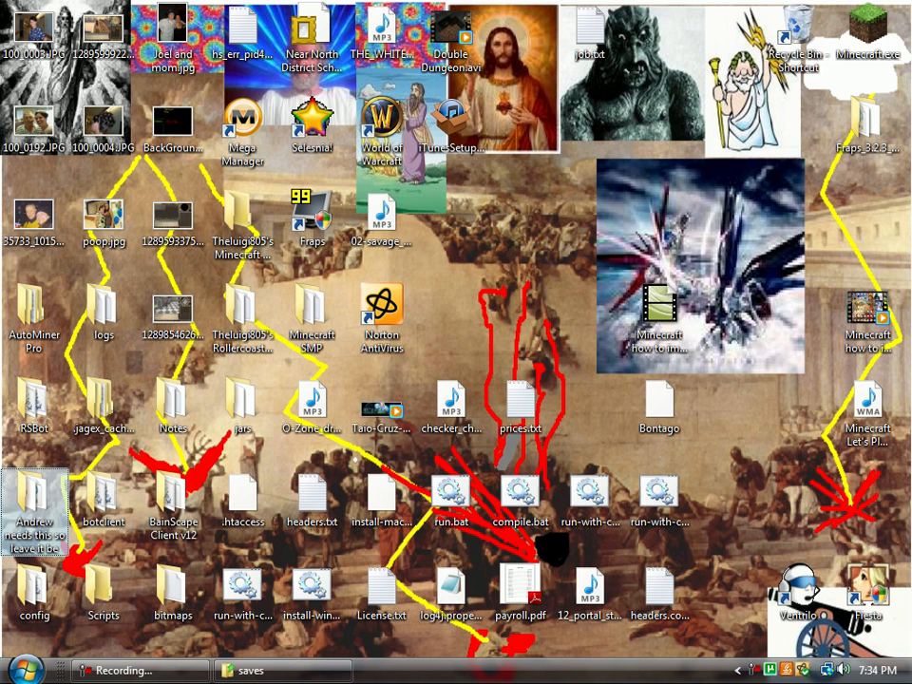
Step: Open the long-named desktop folder and its 'Precious EXTRA minecraft saves' subfolder
double_click(35, 513)
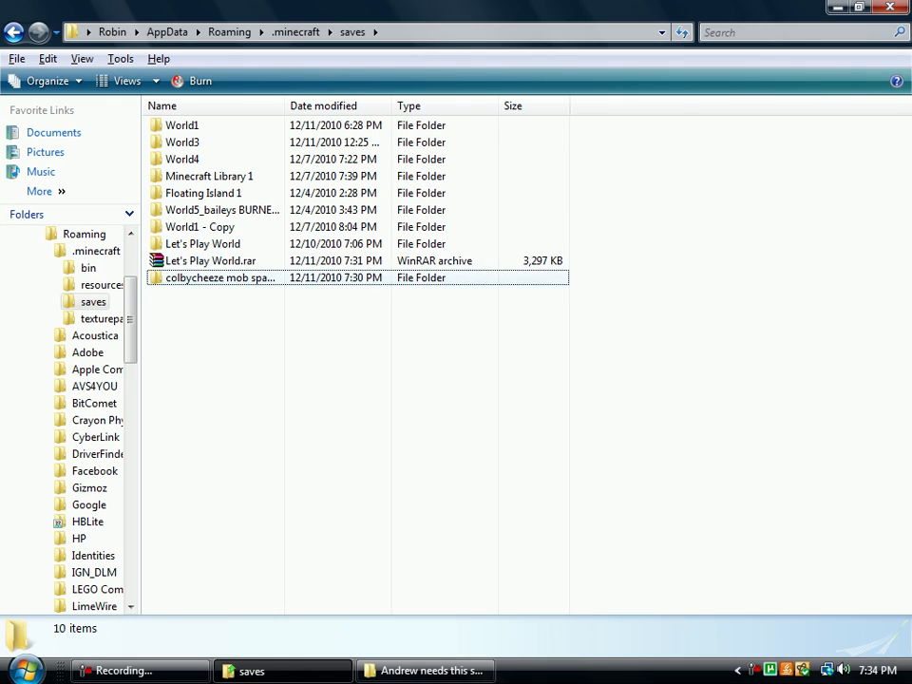
right_click(221, 278)
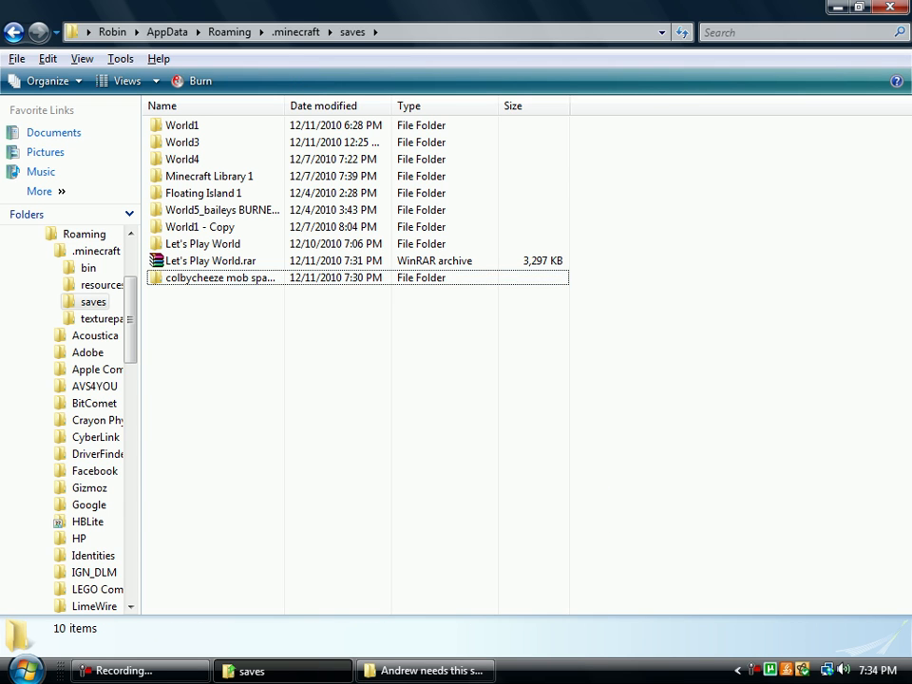
left_click(424, 671)
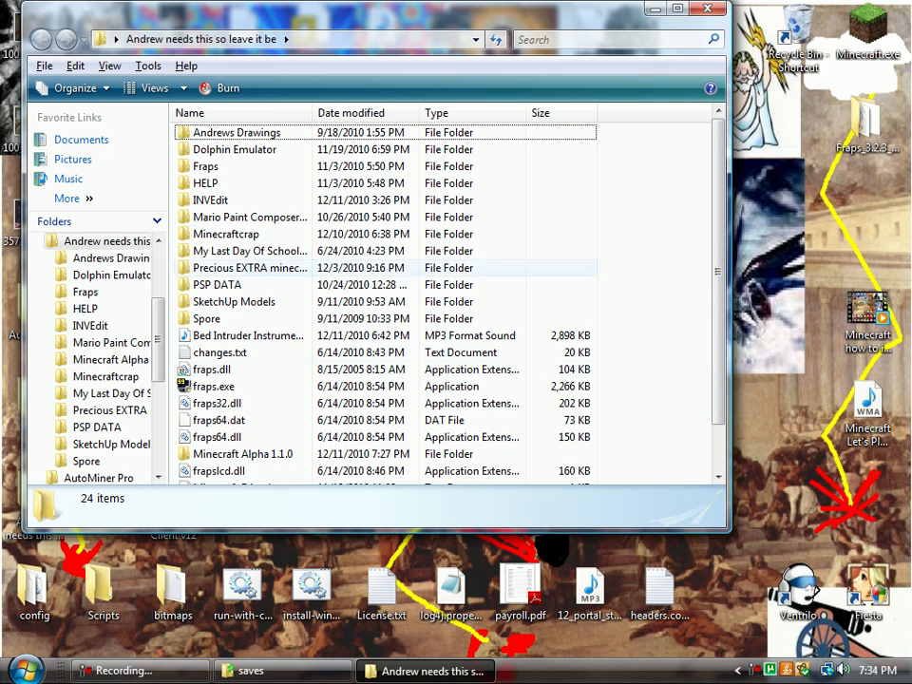
left_click(248, 267)
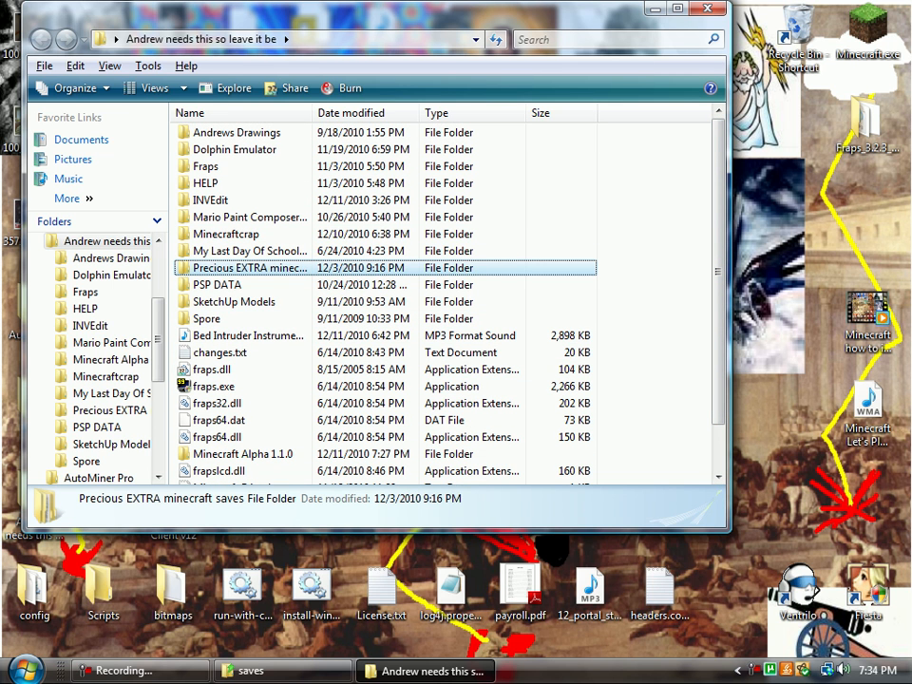
double_click(249, 267)
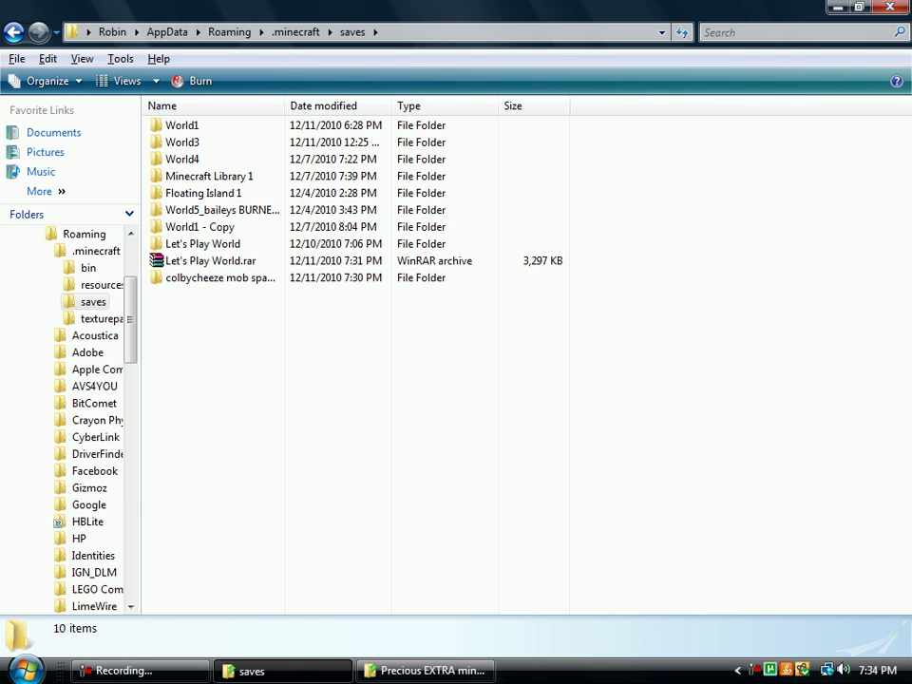
Step: Pick the mob spawner world and another save for the backup, then clear the selection
left_click(221, 277)
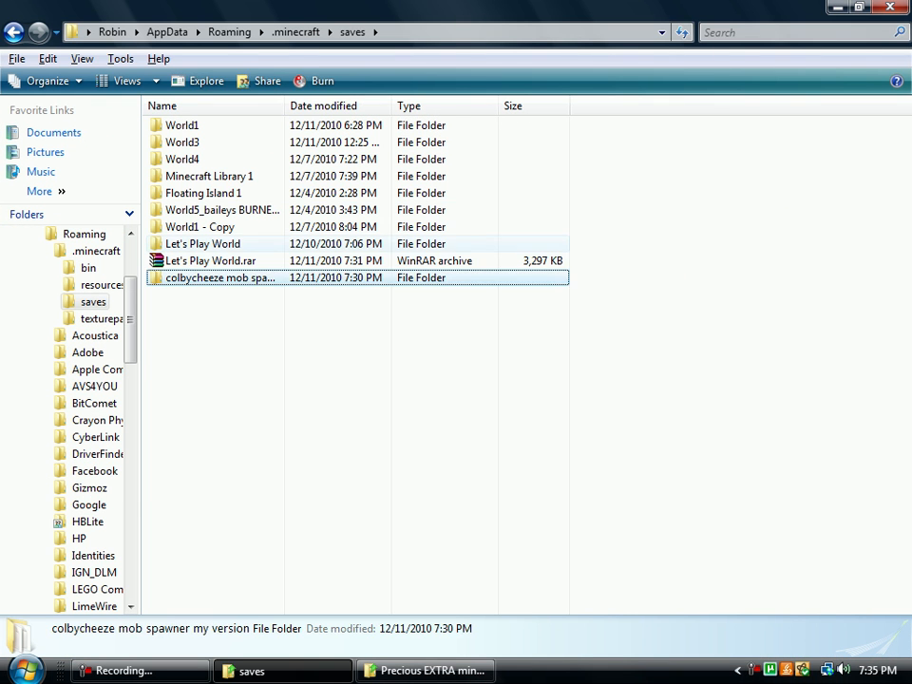
left_click(203, 243)
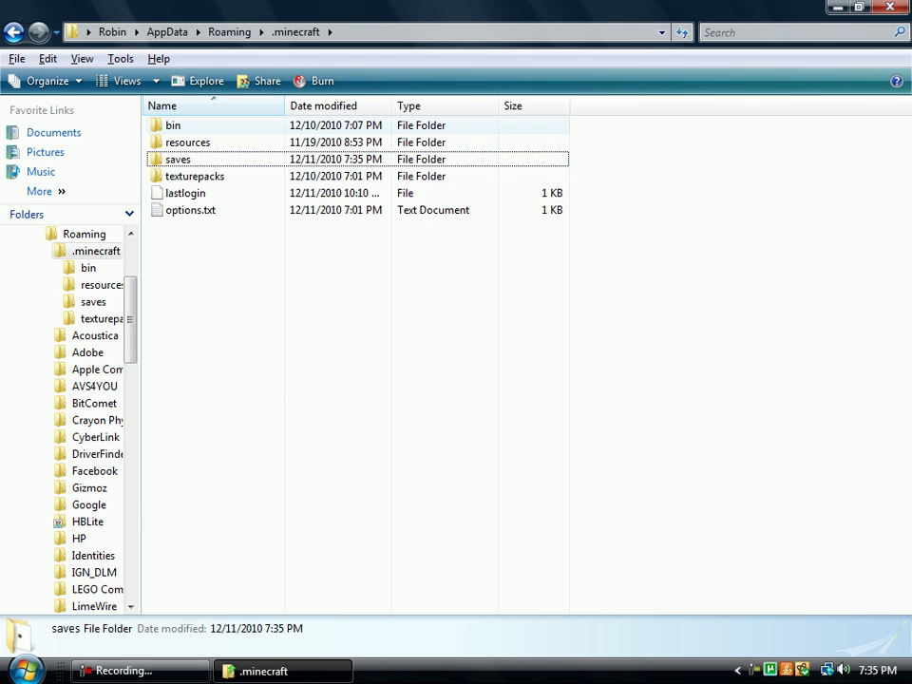
left_click(380, 285)
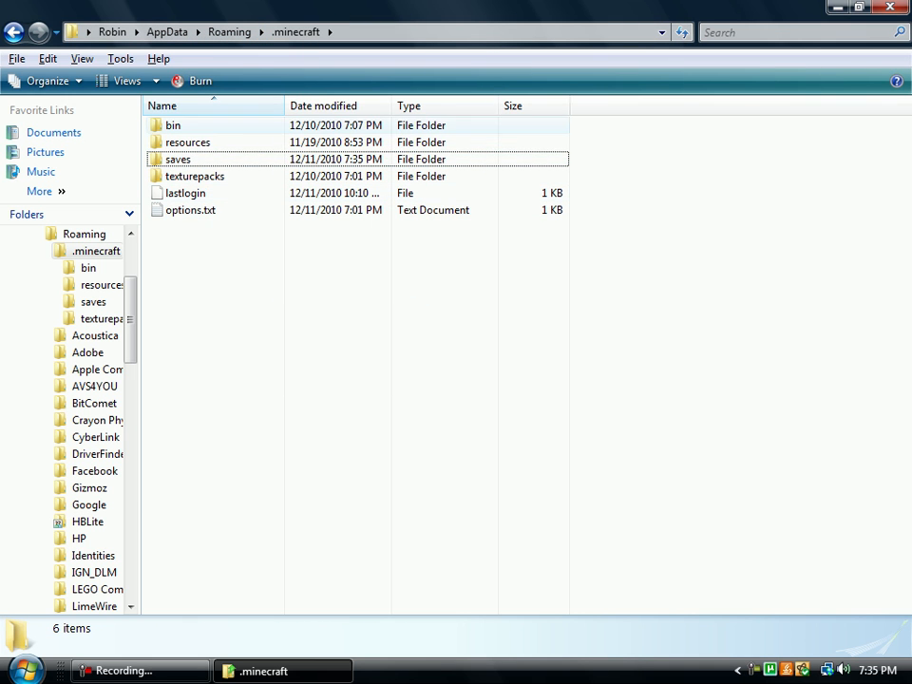